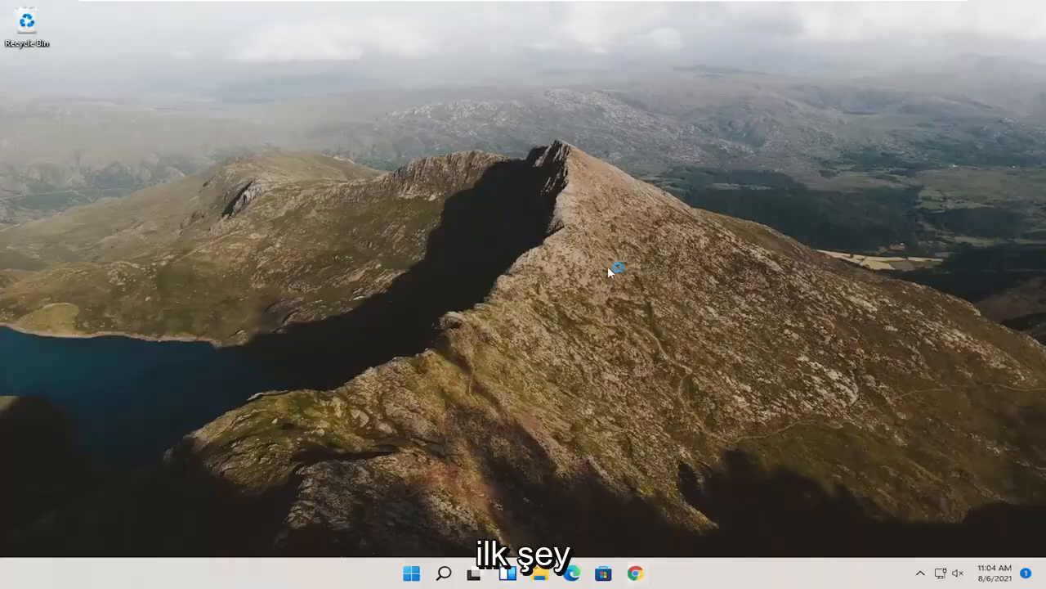
Step: Search Google in Chrome for 'visual c++ 2015 redistributable'
left_click(636, 573)
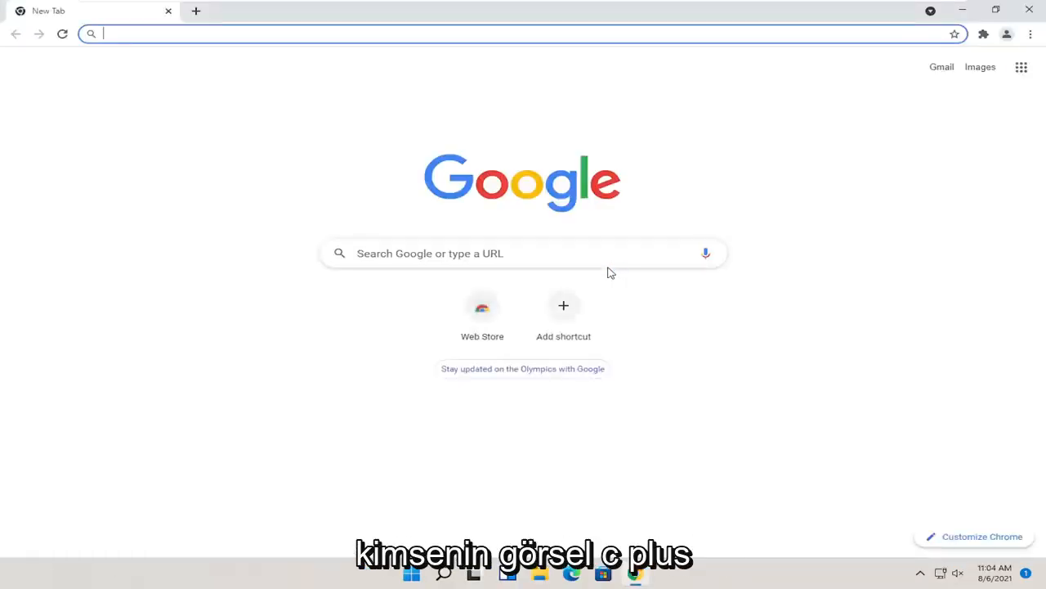
type("visual c")
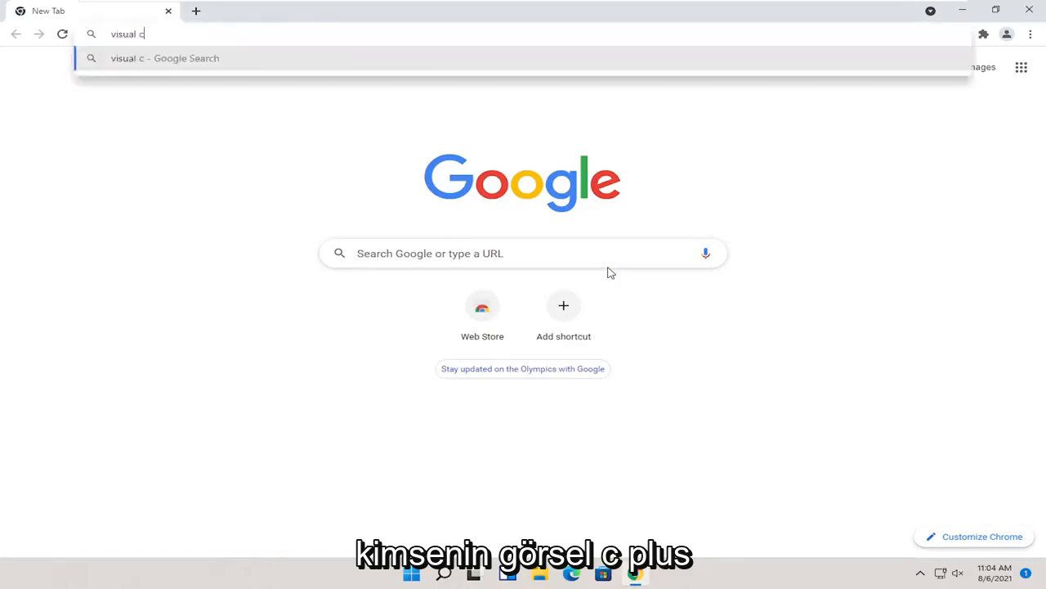
type("+")
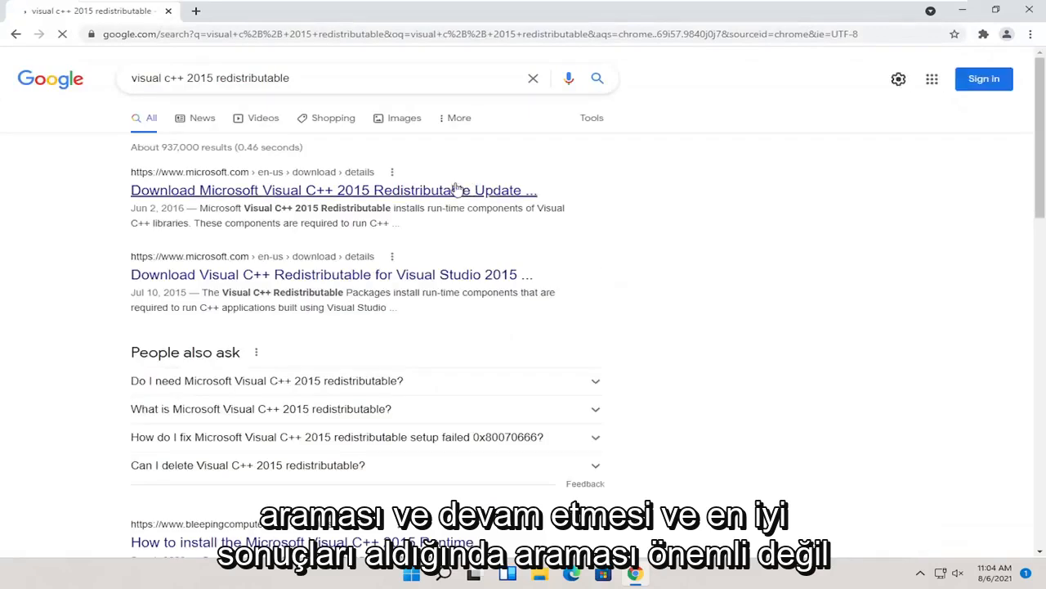
mouse_move(148, 197)
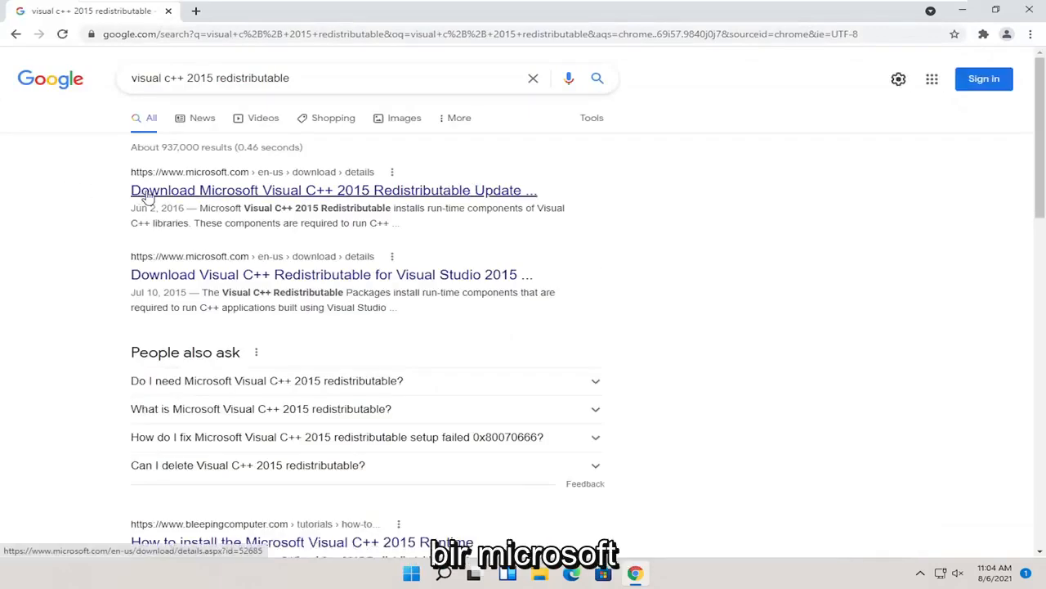
mouse_move(278, 196)
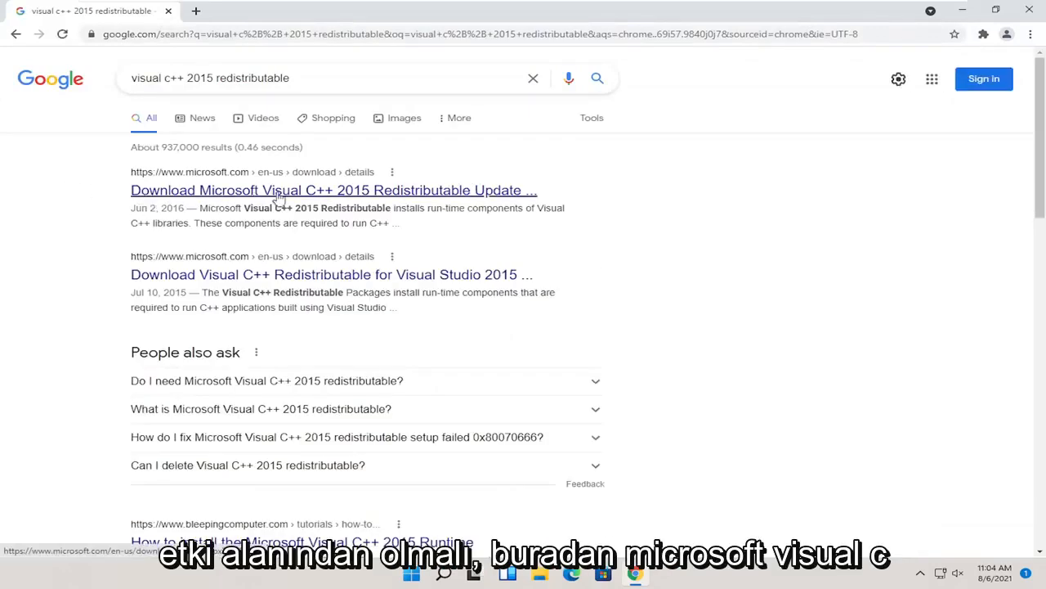
Step: Download vc_redist.x64.exe from the Microsoft Visual C++ 2015 Download Center page and launch it
left_click(333, 190)
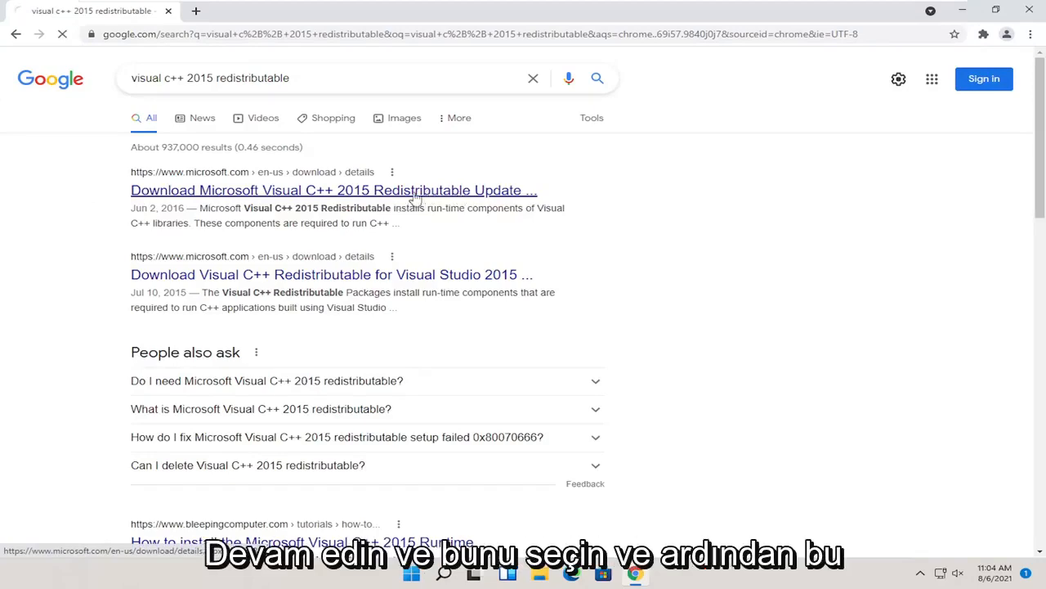
left_click(332, 190)
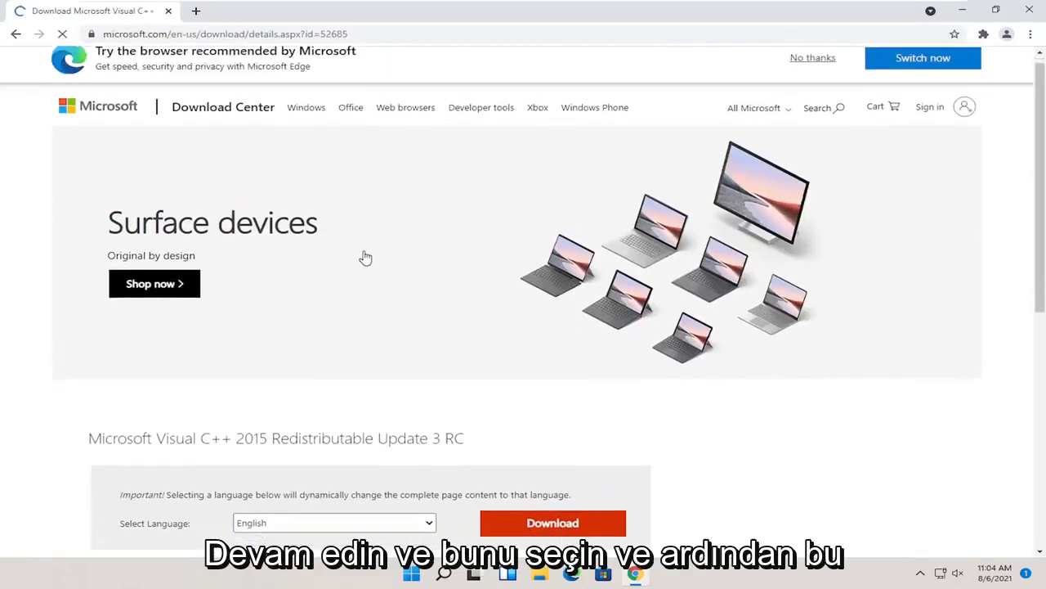
scroll("down", 3)
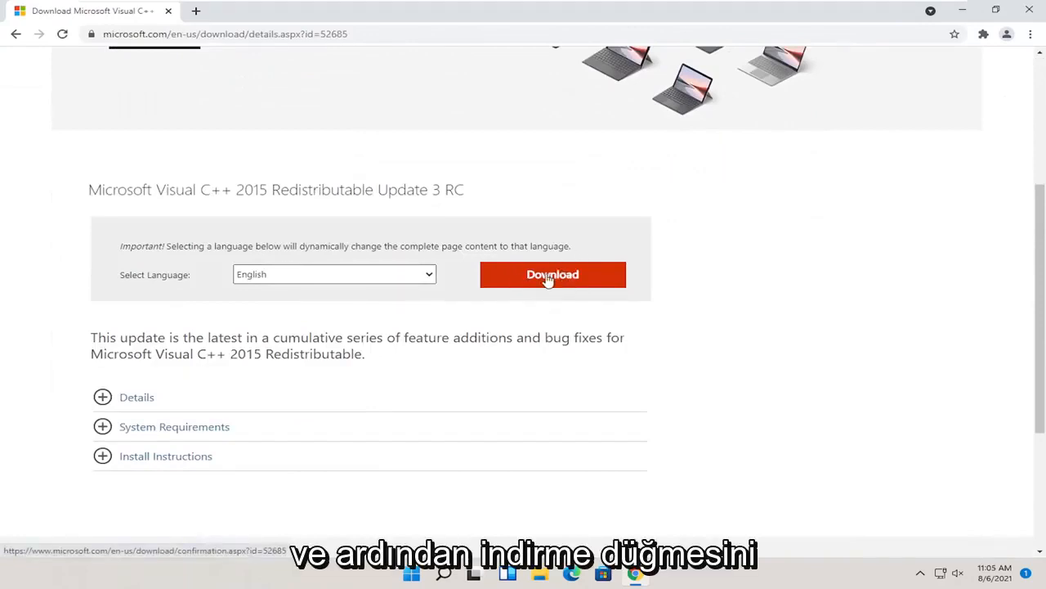
left_click(552, 274)
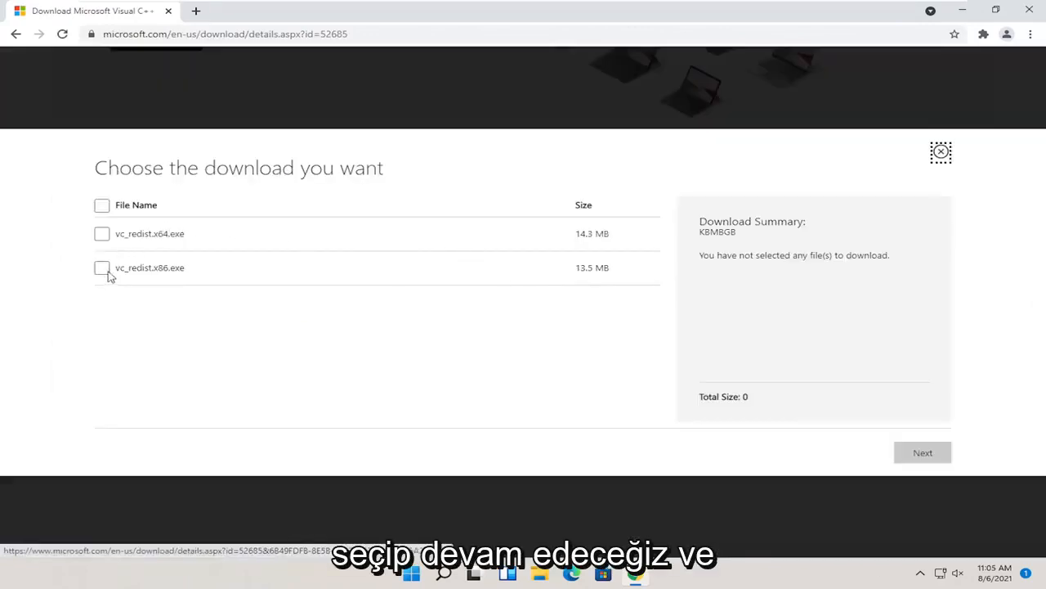
left_click(101, 233)
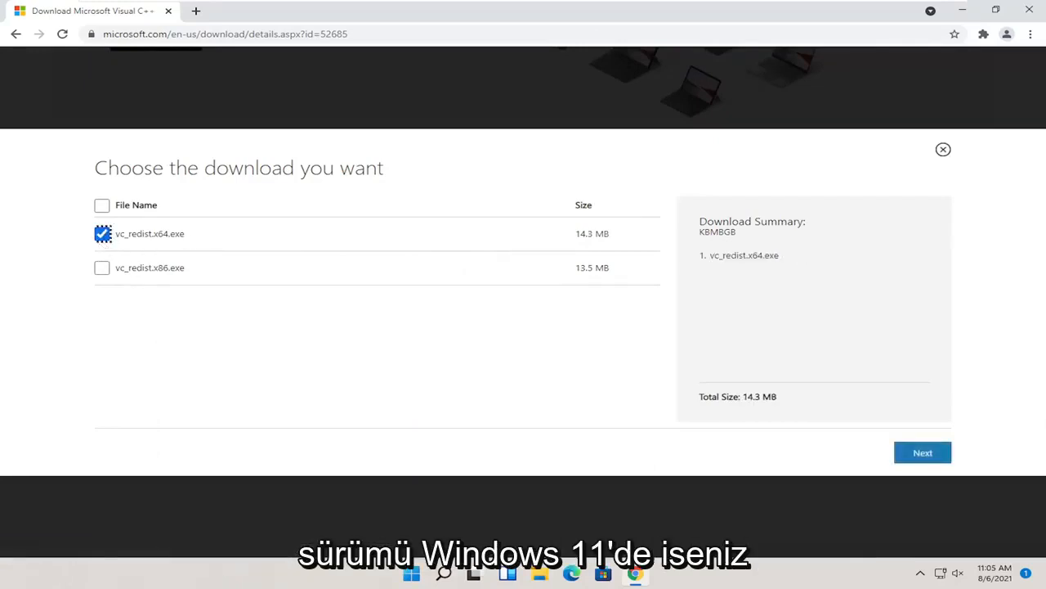
mouse_move(959, 468)
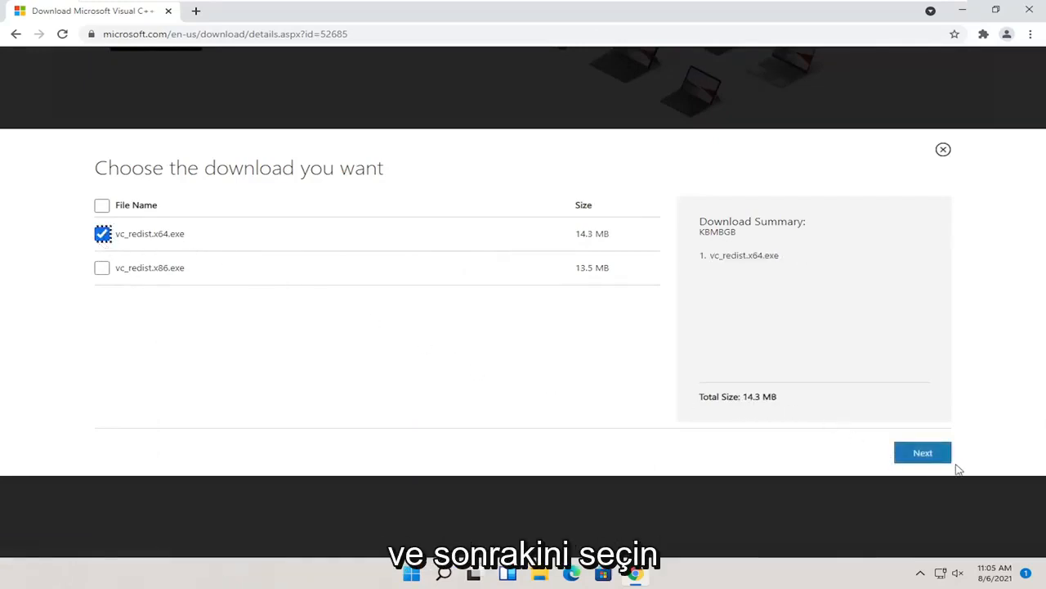
left_click(923, 452)
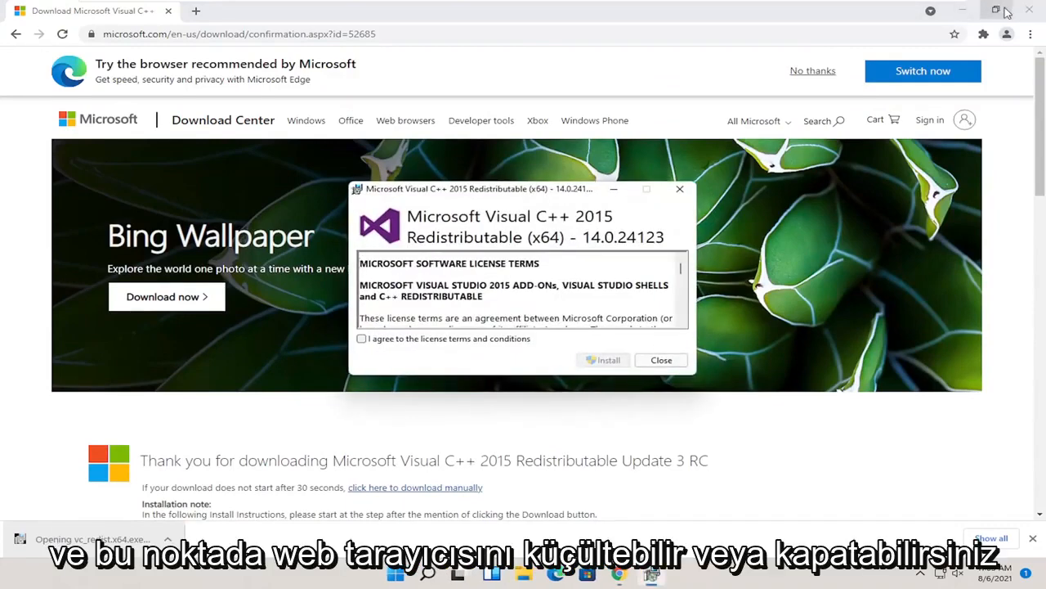
Step: Accept the license terms and install the x64 redistributable, ending in 'Setup Failed'
left_click(995, 10)
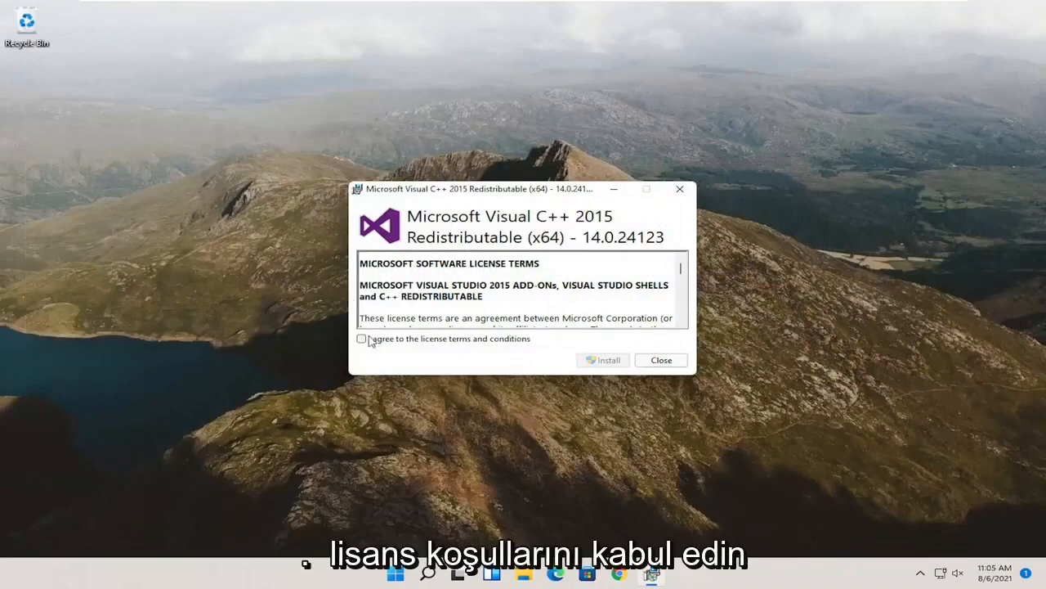
left_click(360, 339)
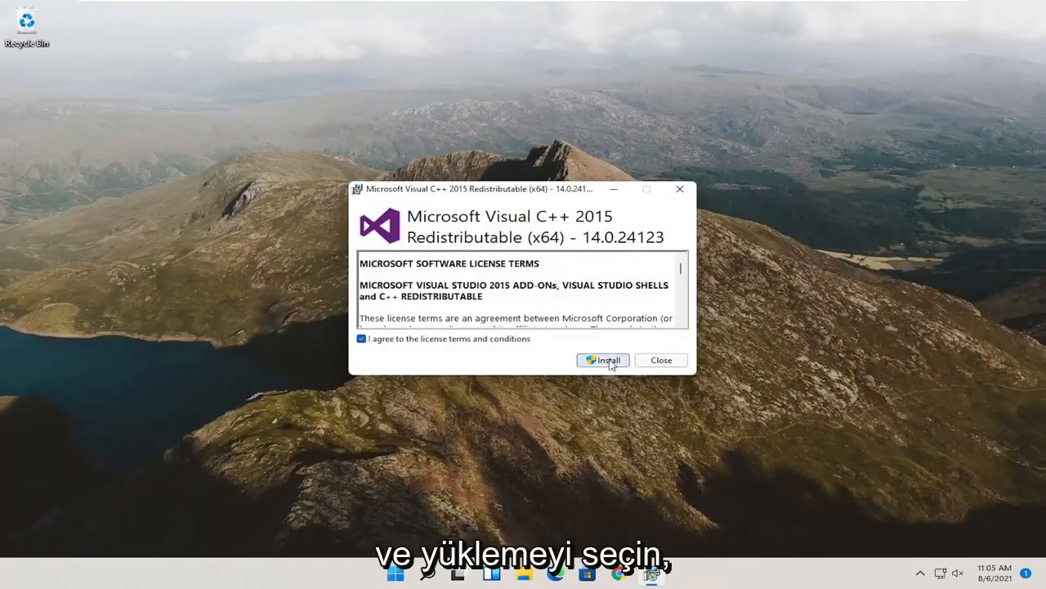
left_click(603, 360)
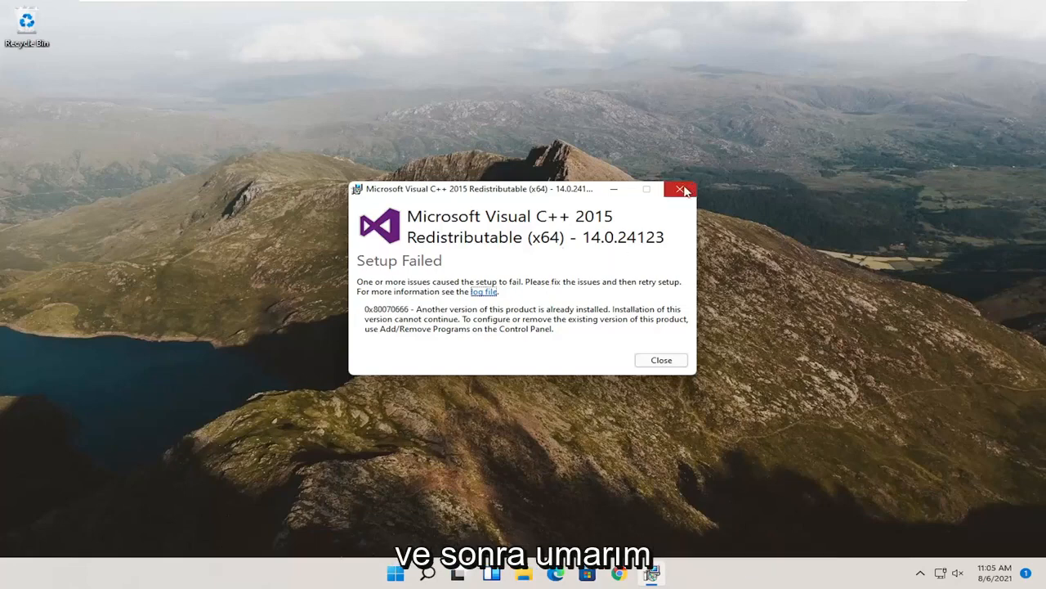
Step: Close the failed setup and search Chrome for 'vcruntime140.dll', opening the DLL-files.com result
left_click(681, 189)
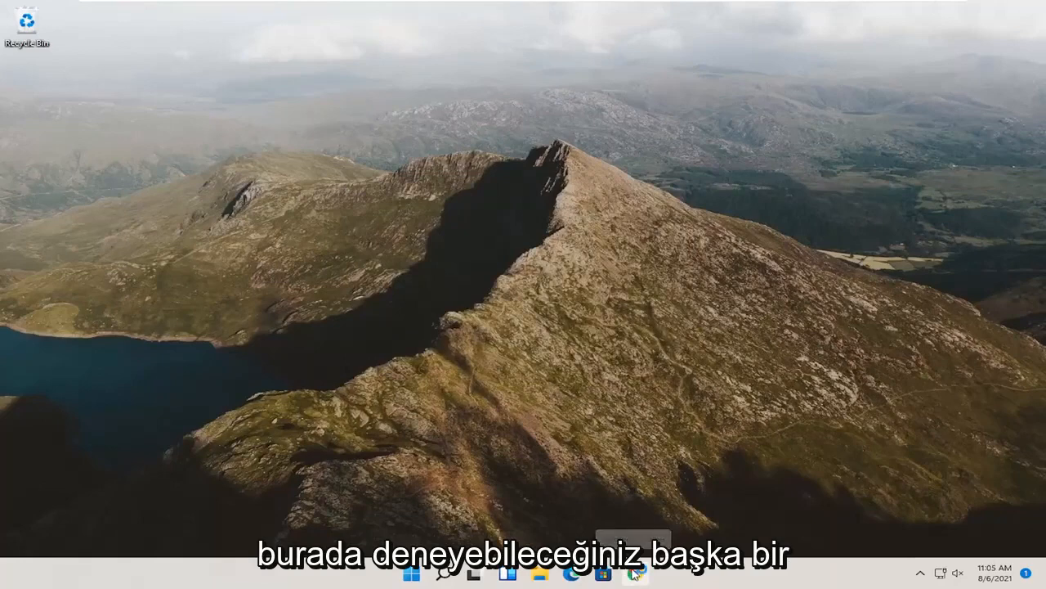
left_click(635, 573)
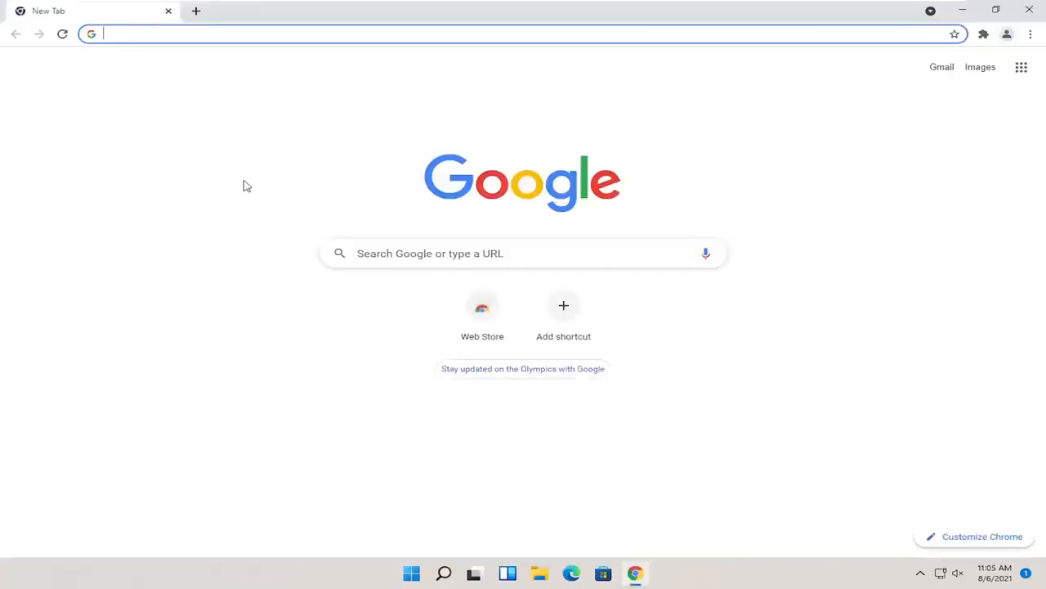
type("vc")
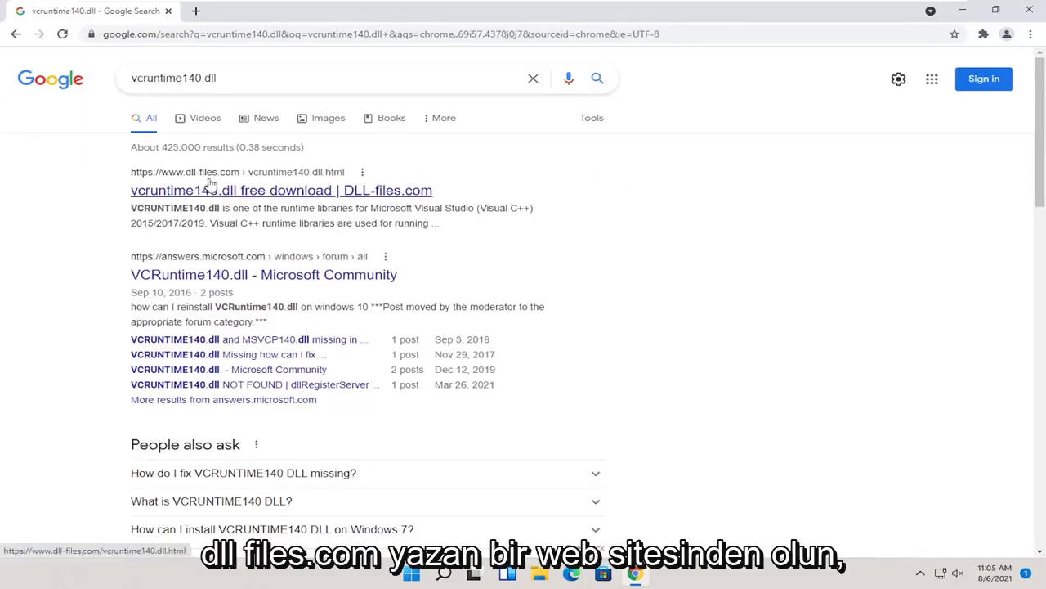
left_click(281, 190)
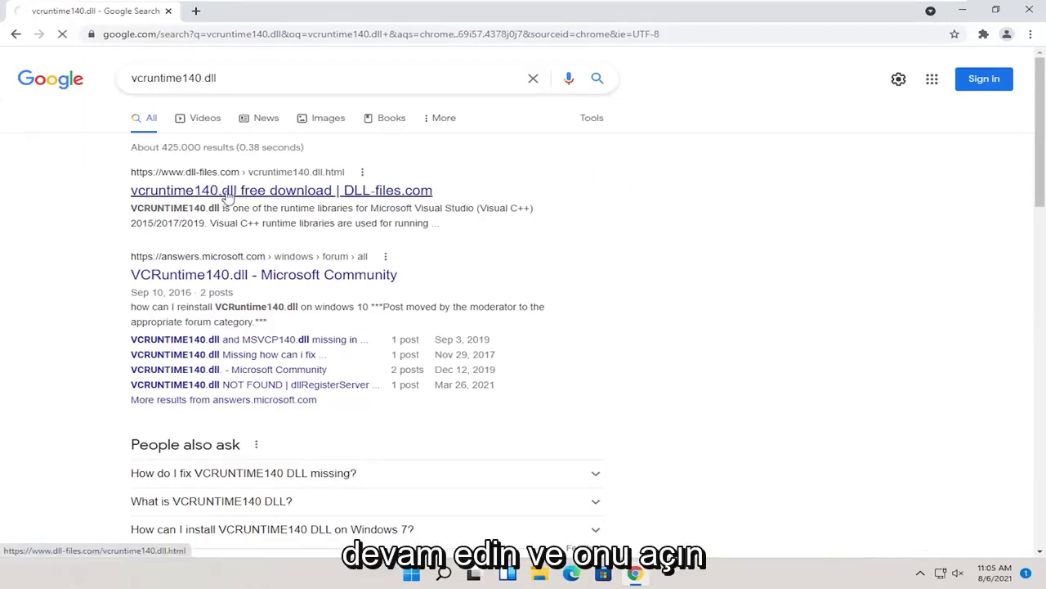
Step: Download the 64-bit 14.28.29115.0 vcruntime140.dll as vcruntime140.zip and open its download menu
left_click(281, 189)
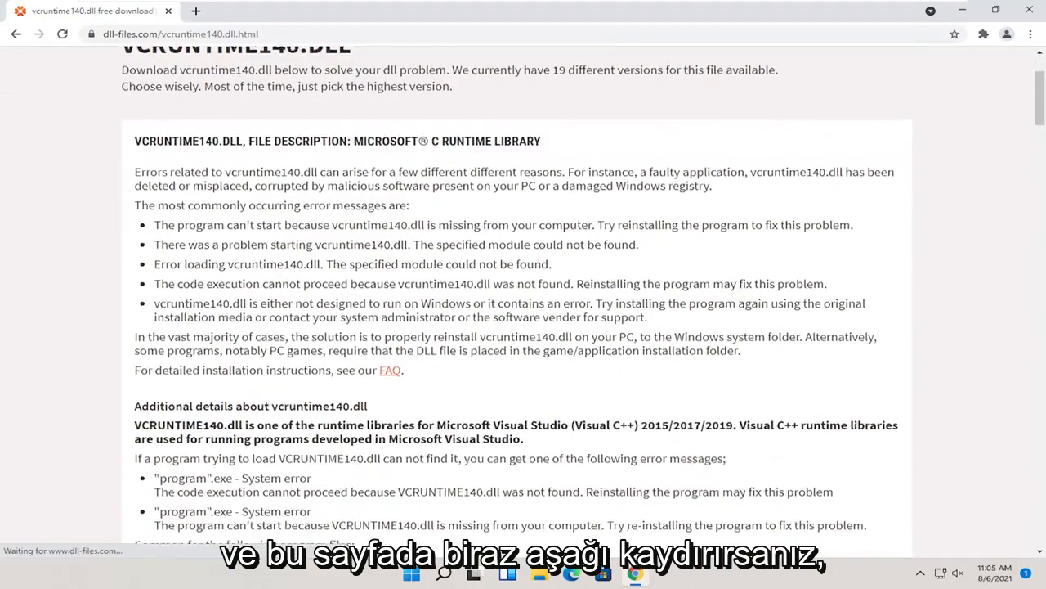
scroll("down", 3)
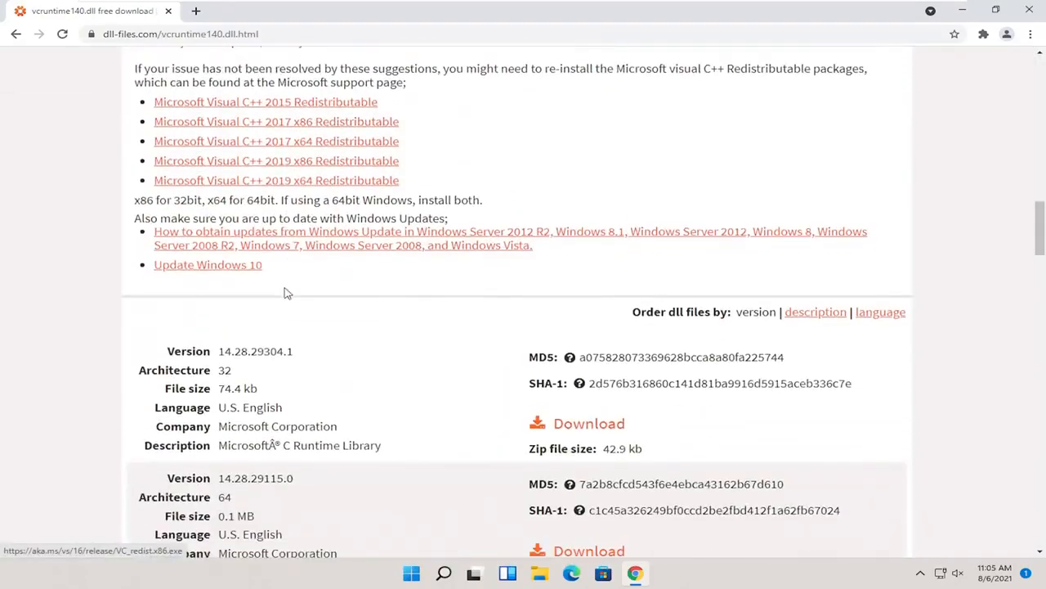
scroll("down", 3)
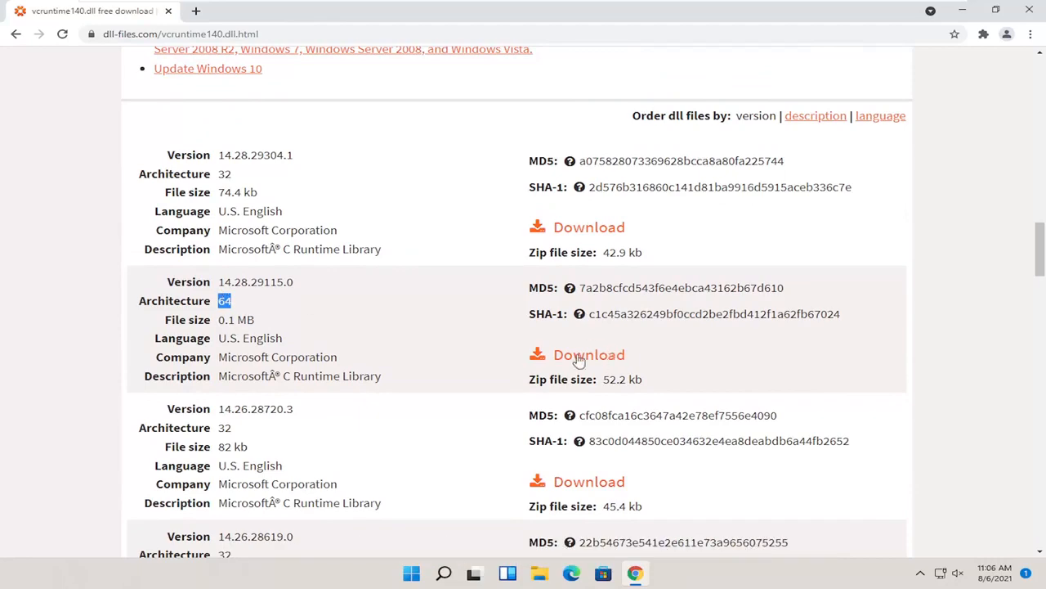
left_click(589, 354)
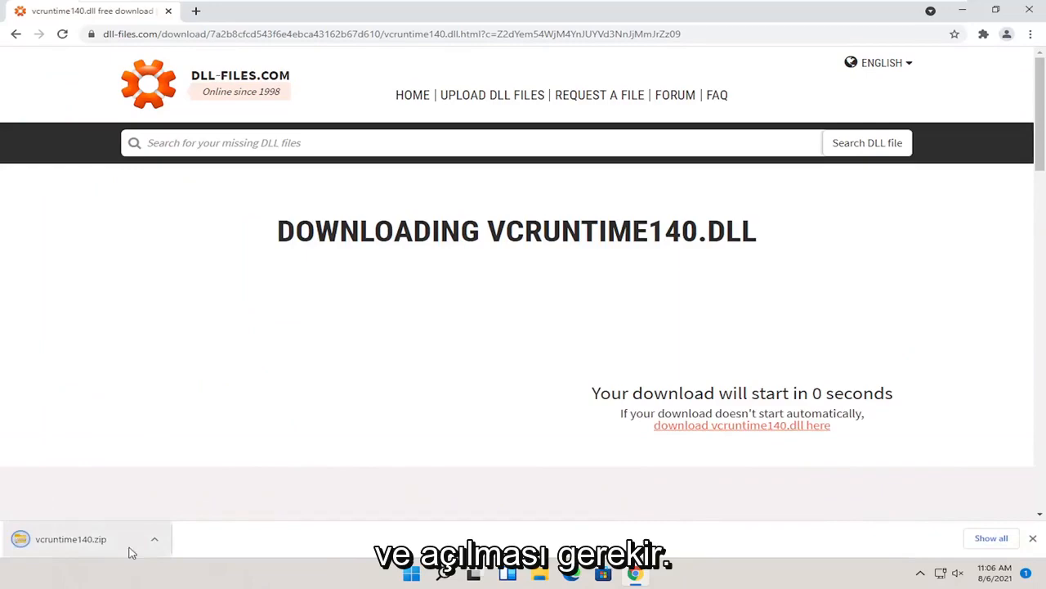
left_click(154, 539)
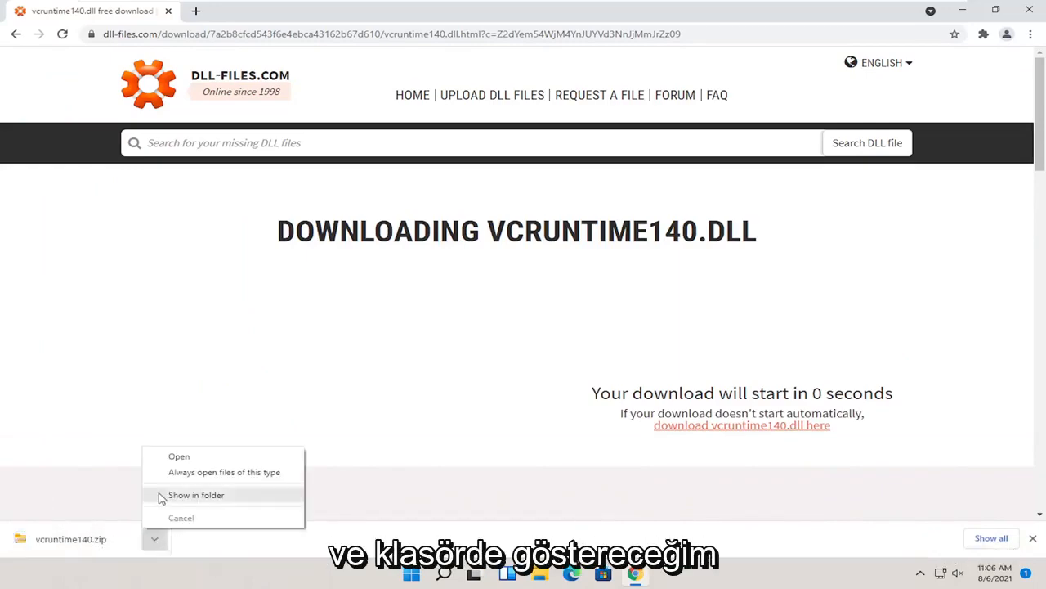
Step: Extract vcruntime140.dll from vcruntime140.zip onto the desktop, then return to This PC
left_click(196, 495)
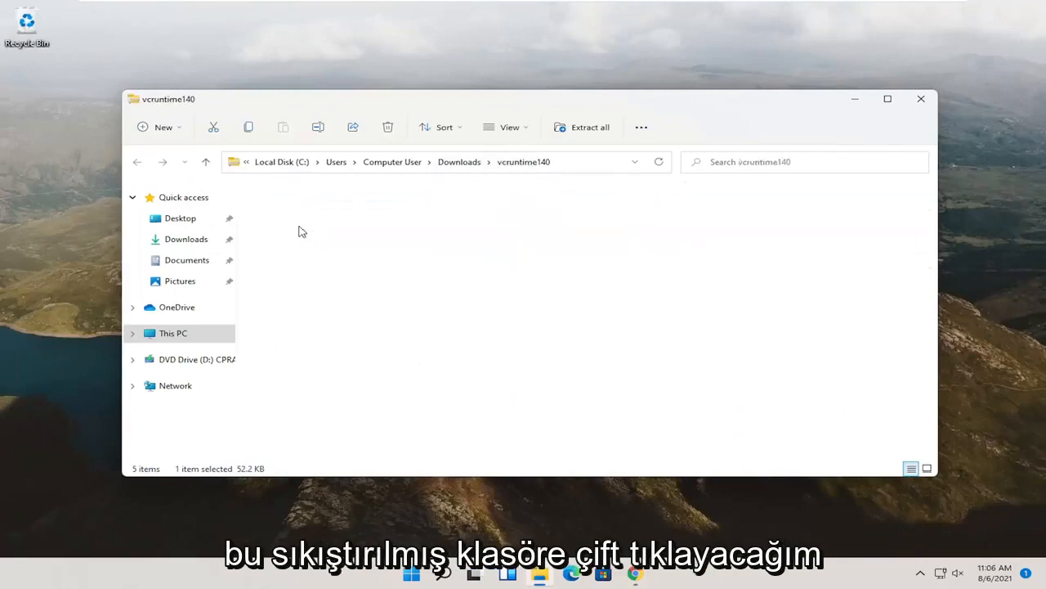
double_click(286, 204)
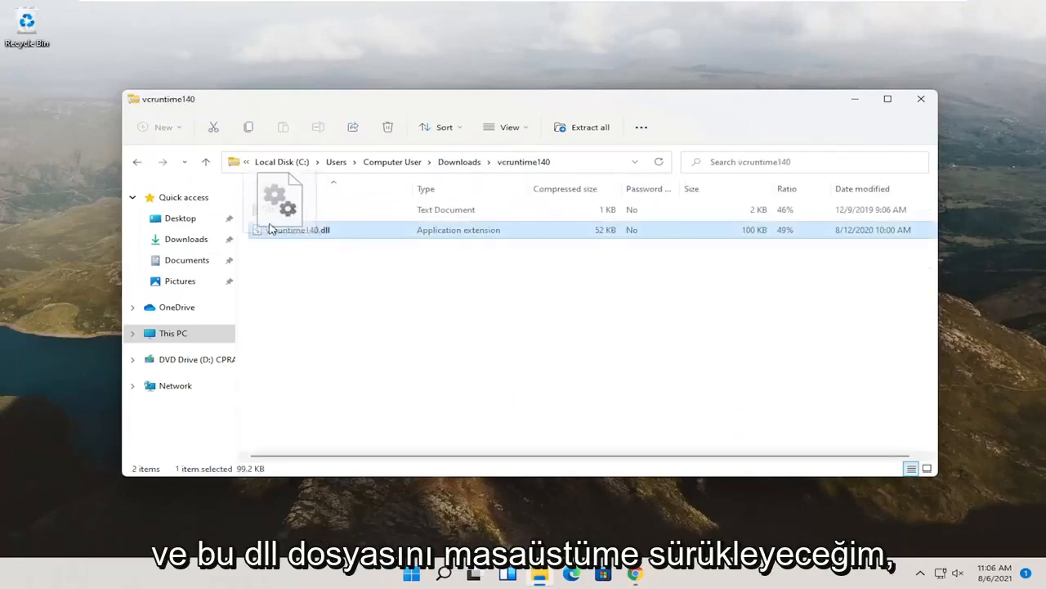
left_click_drag(282, 230, 27, 90)
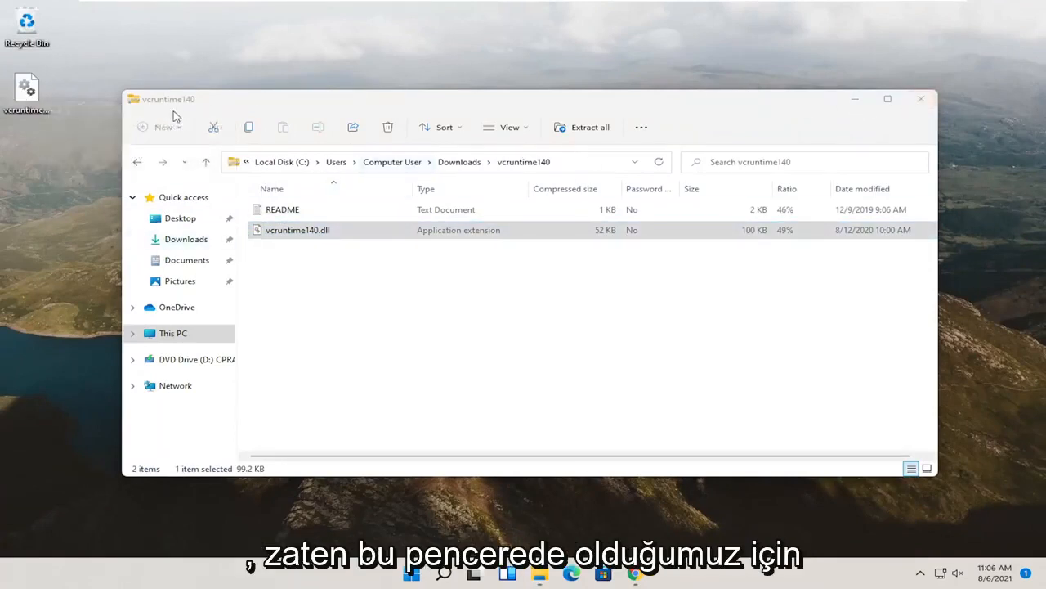
left_click(172, 333)
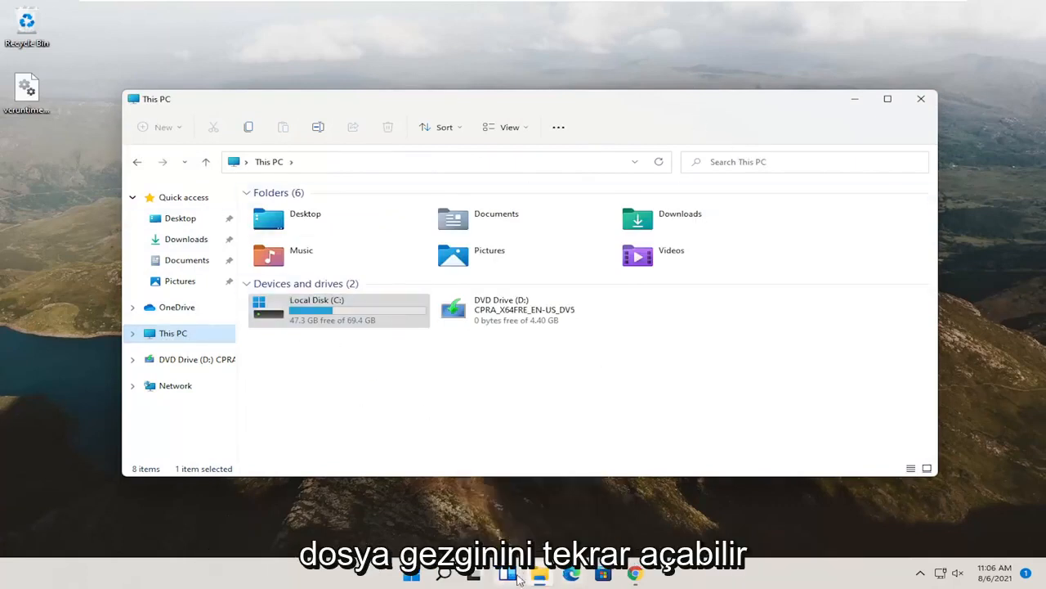
mouse_move(539, 575)
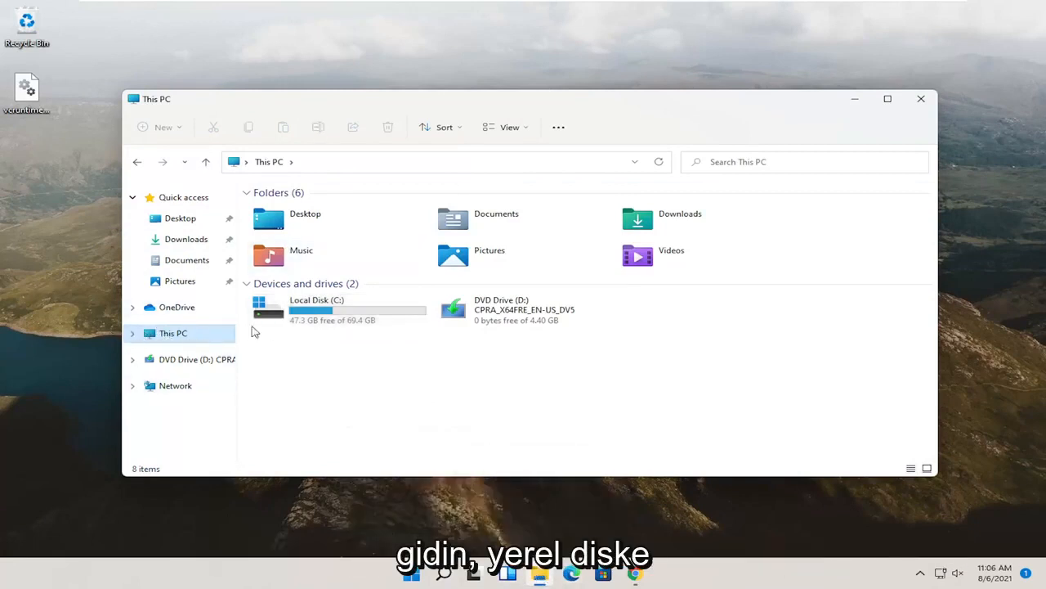
mouse_move(334, 309)
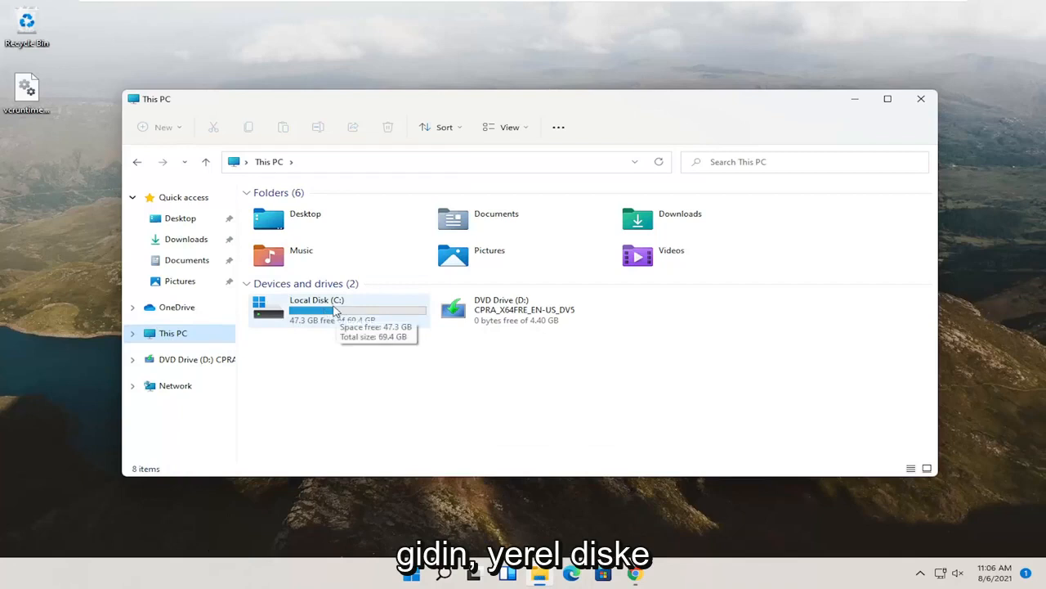
Step: Browse to C:\Windows\System32 with hidden items shown in File Explorer
double_click(316, 309)
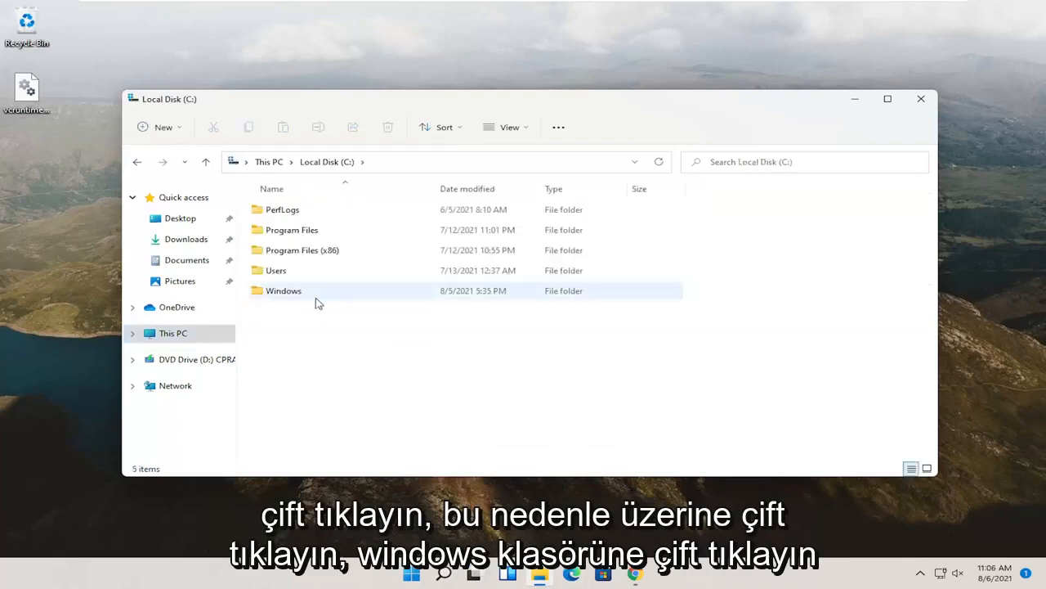
double_click(283, 290)
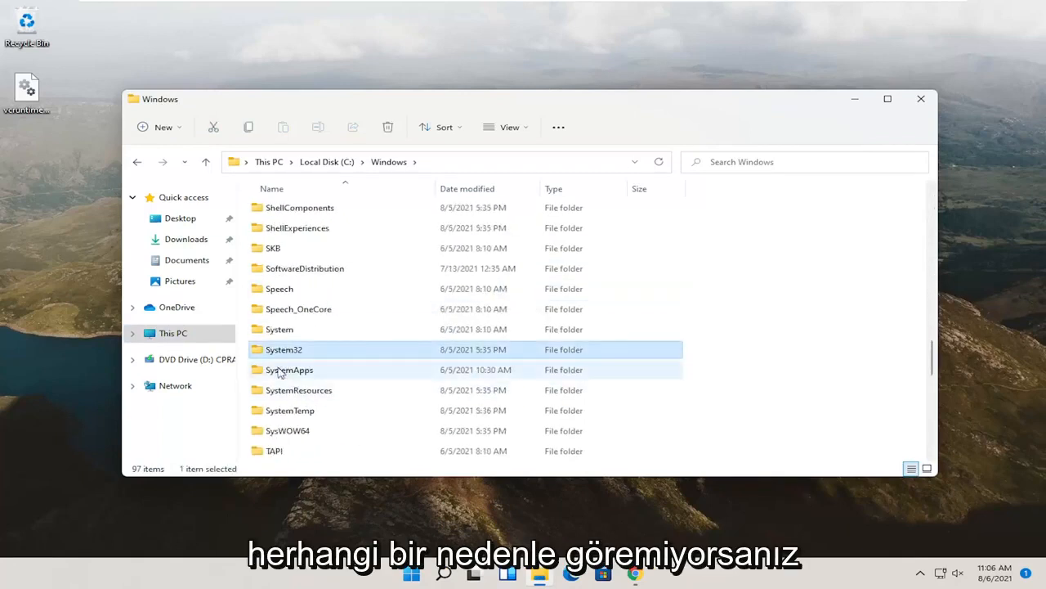
left_click(508, 127)
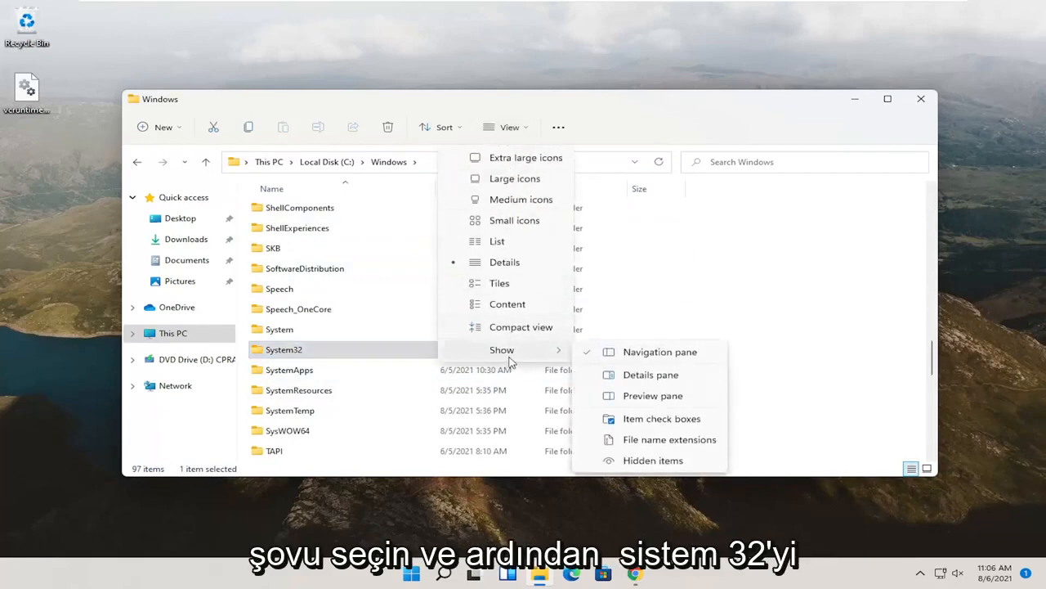
mouse_move(621, 460)
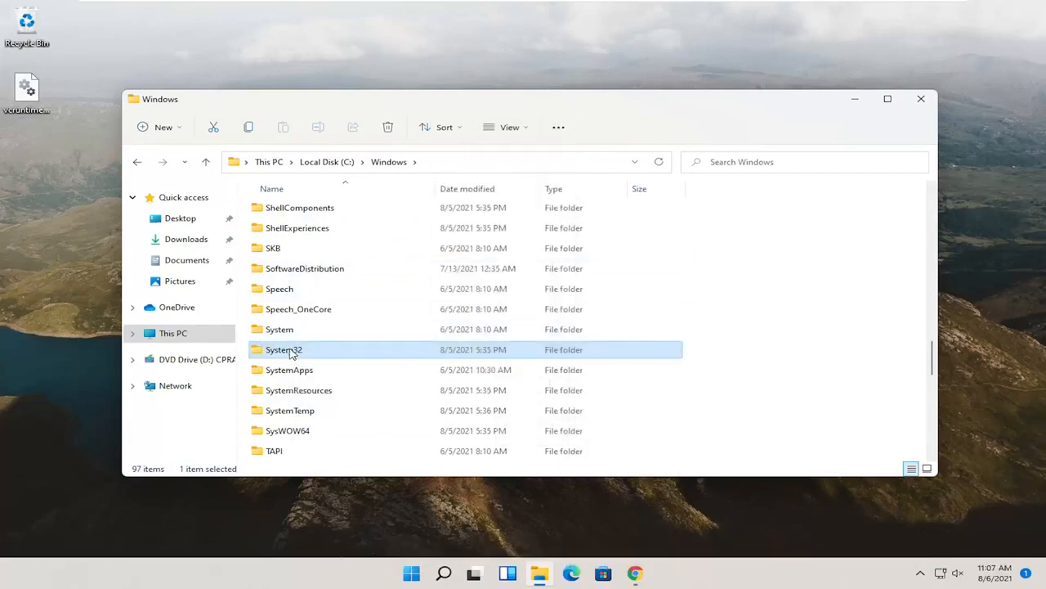
double_click(284, 349)
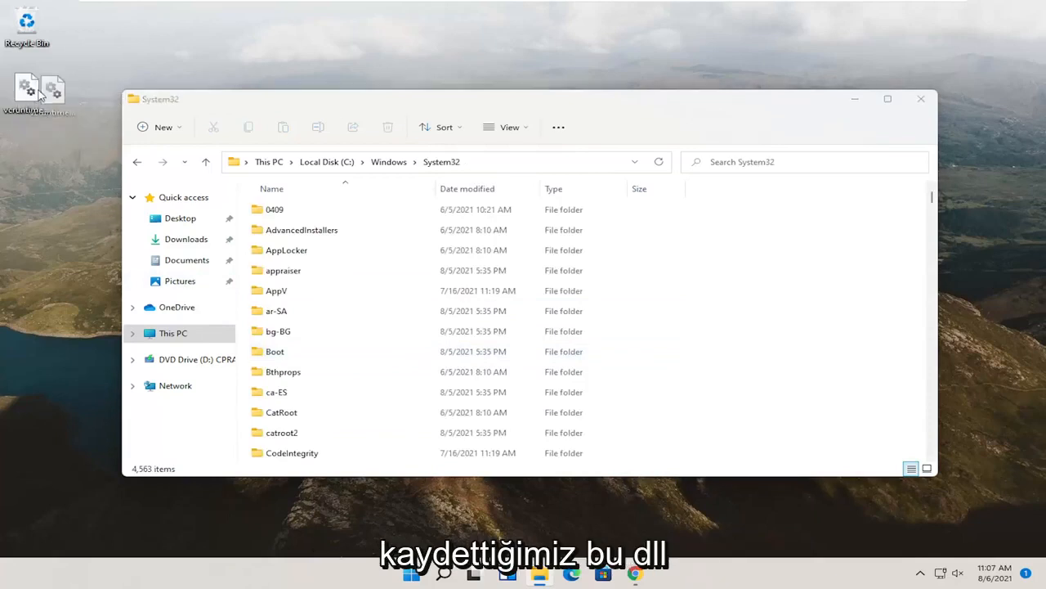
Step: Drag vcruntime140.dll from the desktop into System32 and replace the existing copy
left_click_drag(27, 90, 777, 265)
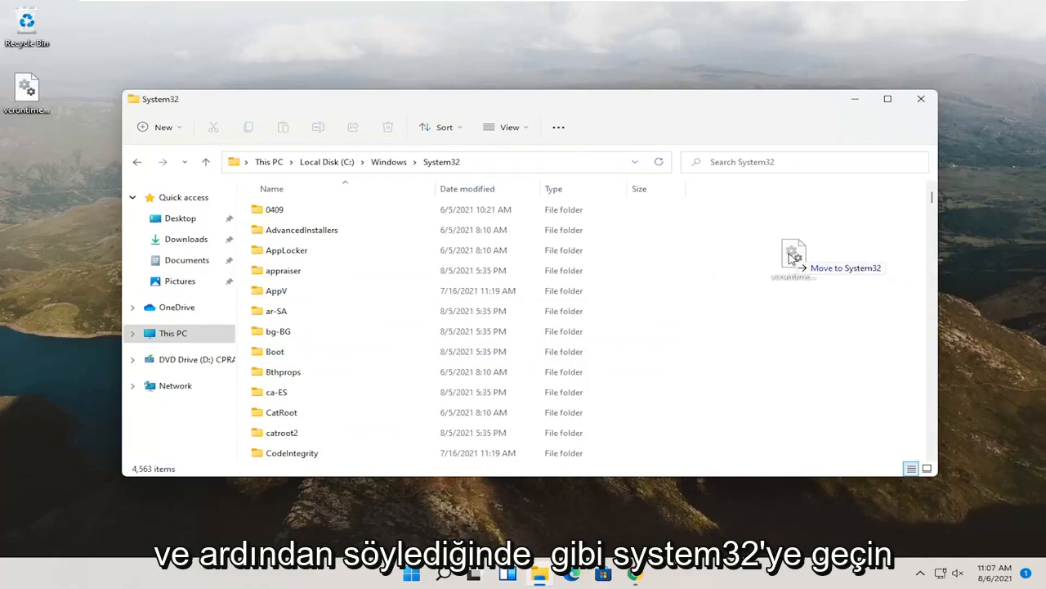
left_click_drag(793, 258, 327, 270)
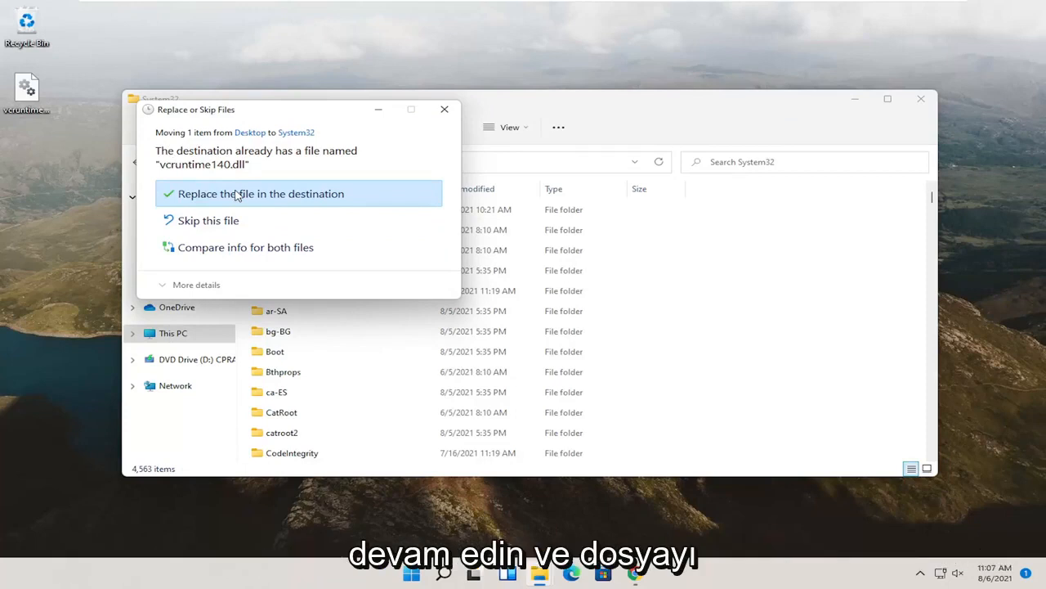
left_click(261, 194)
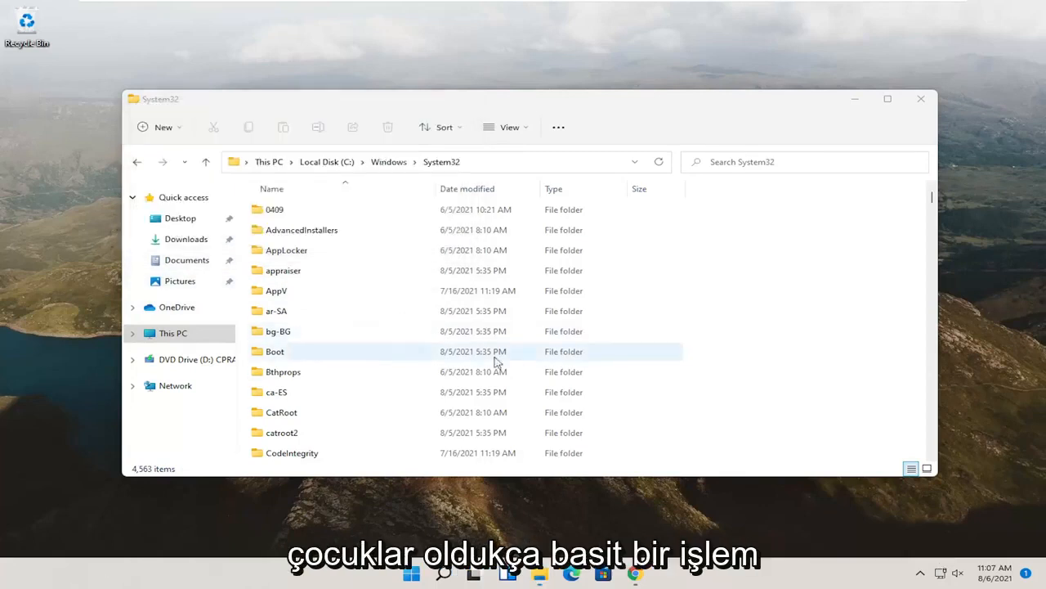
mouse_move(921, 98)
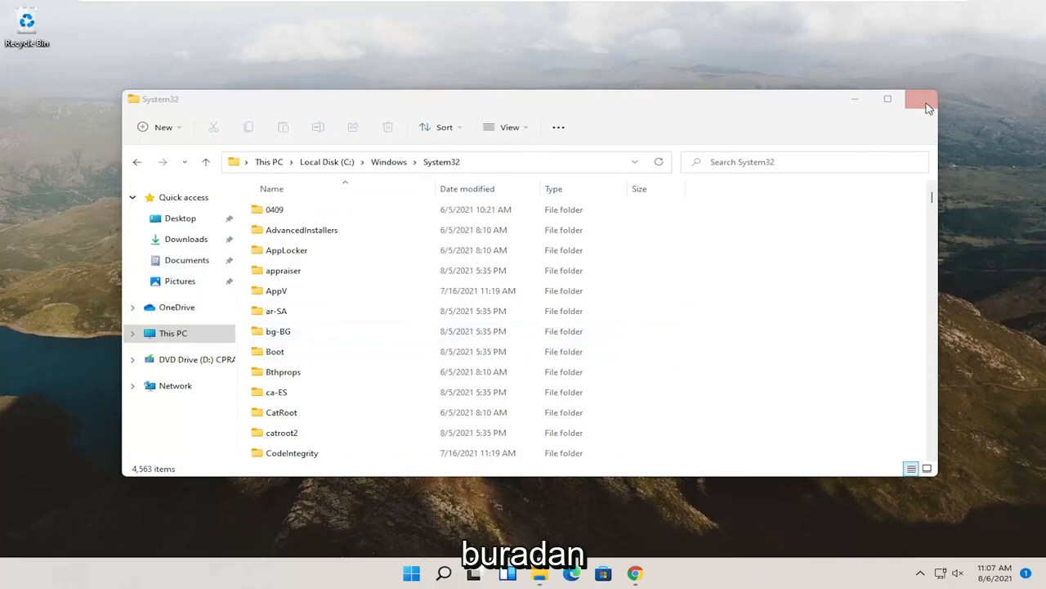
Step: Close the System32 File Explorer window
left_click(921, 99)
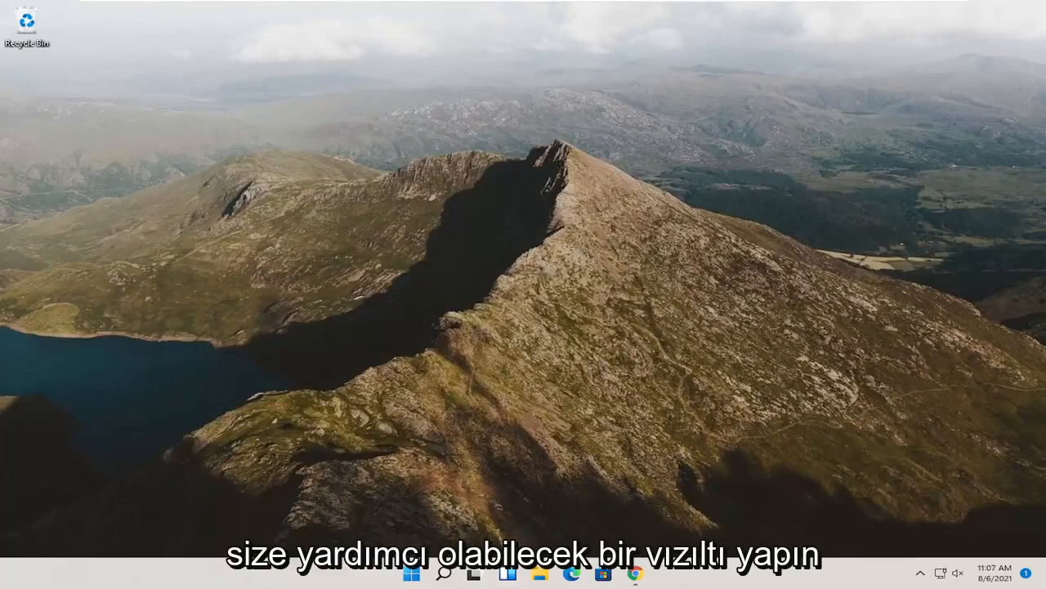